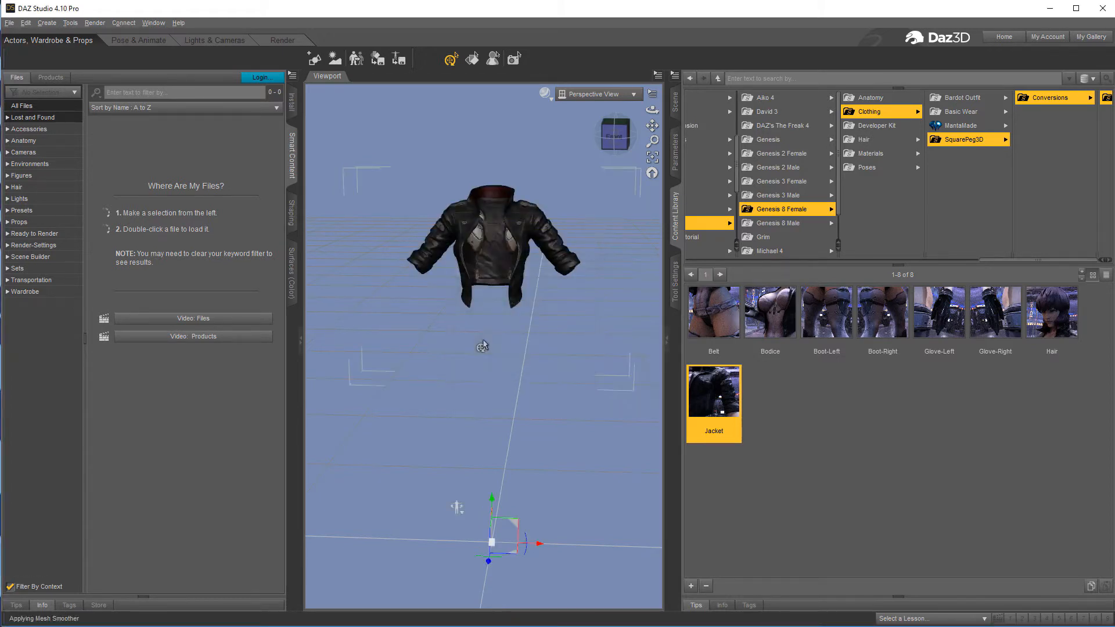
Export the leather jacket from DAZ Studio as jacket.obj with the default OBJ export options.
click(9, 22)
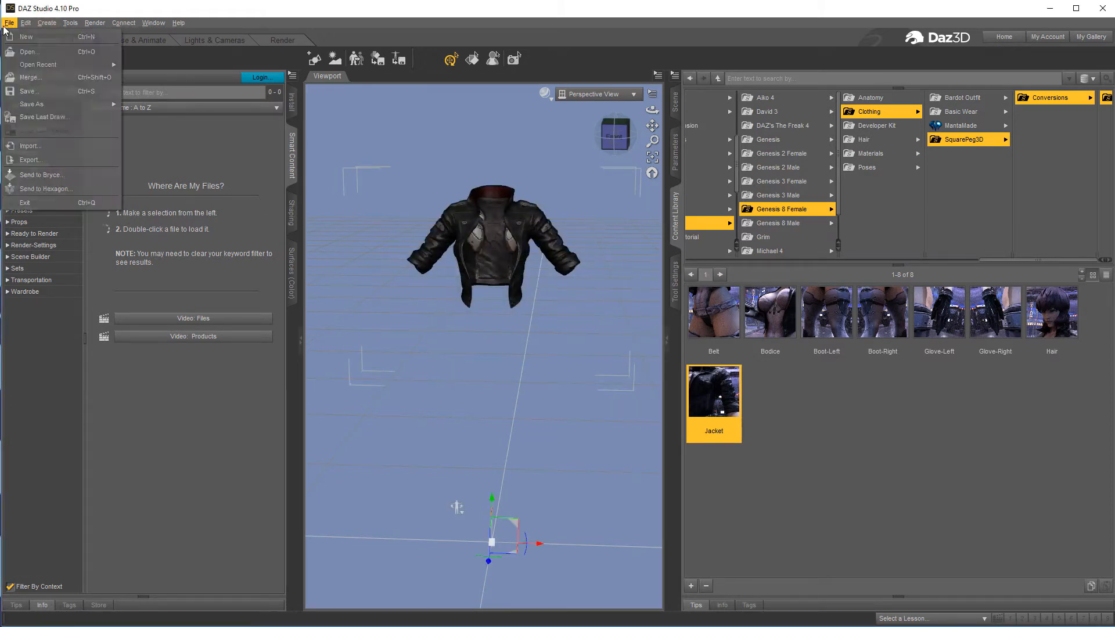
click(31, 160)
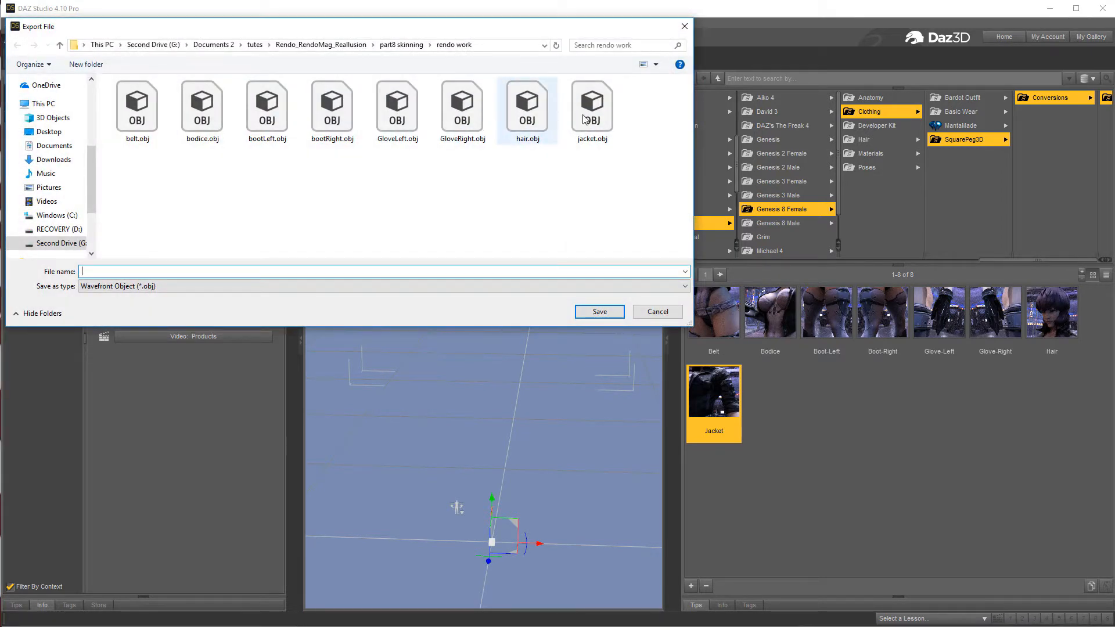
click(599, 311)
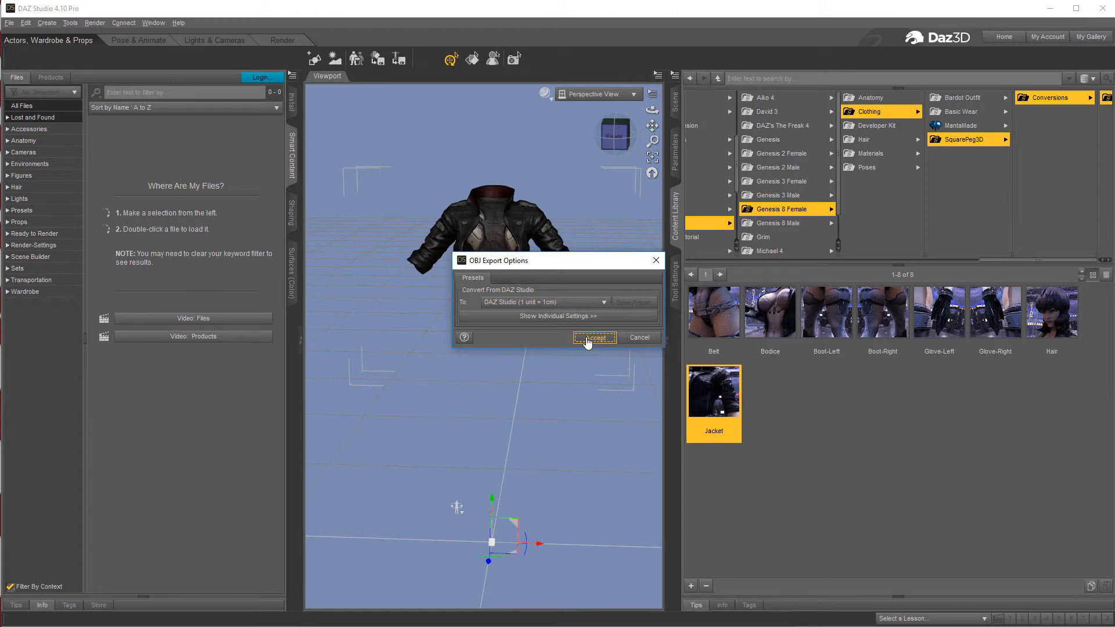
click(594, 337)
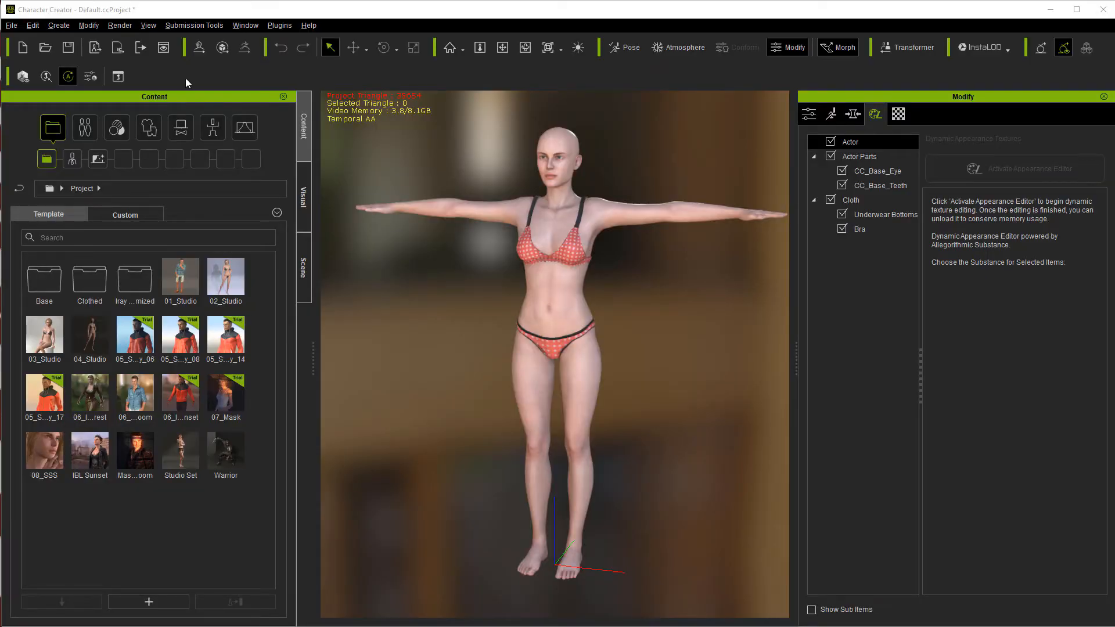
Import jacket.obj through Create > Cloth, Hair, Accessory and adjust the viewport display.
click(58, 25)
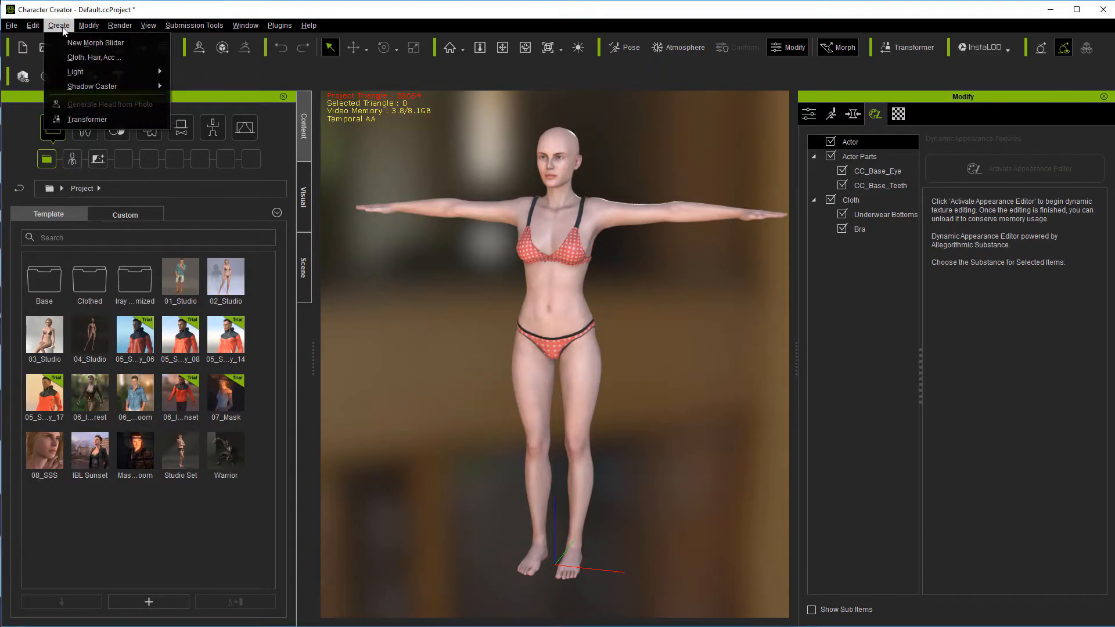
click(93, 57)
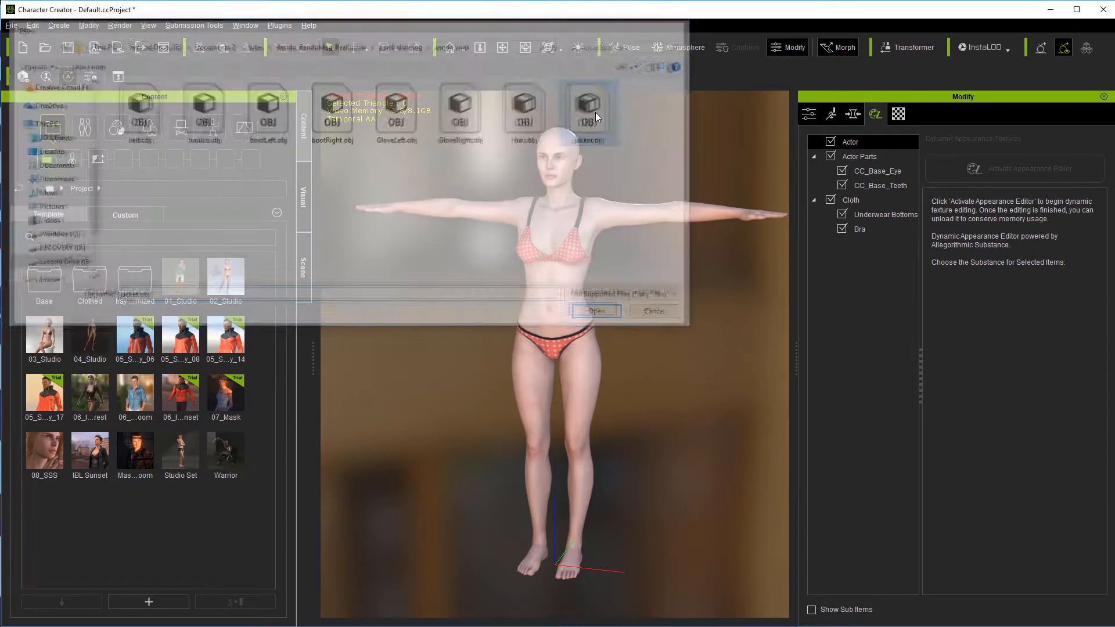
click(595, 311)
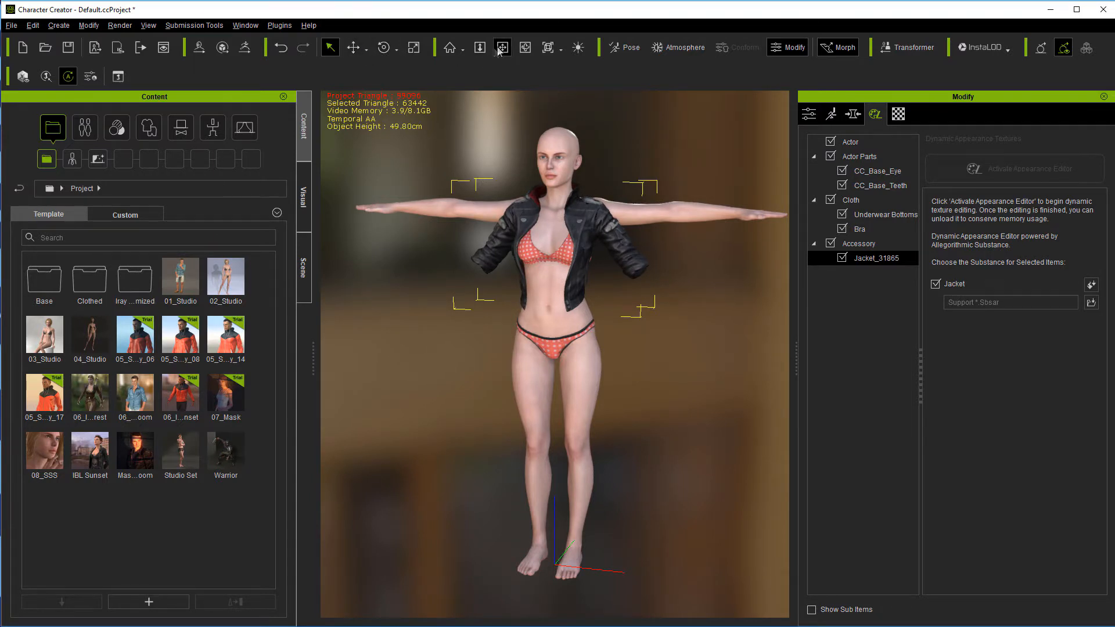
click(501, 47)
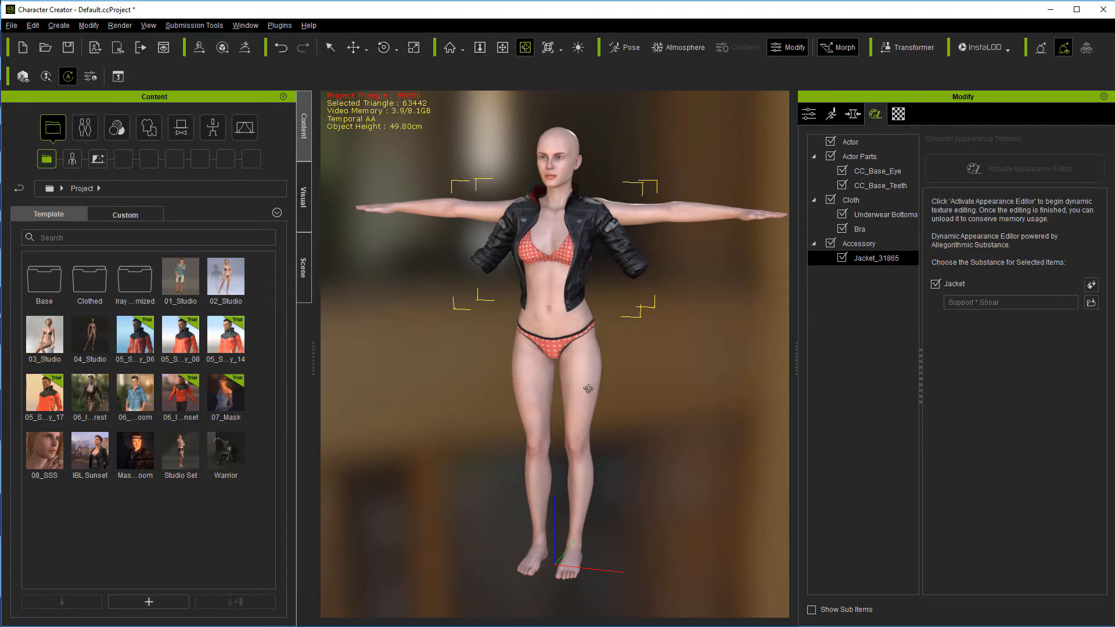
mouse_move(330, 47)
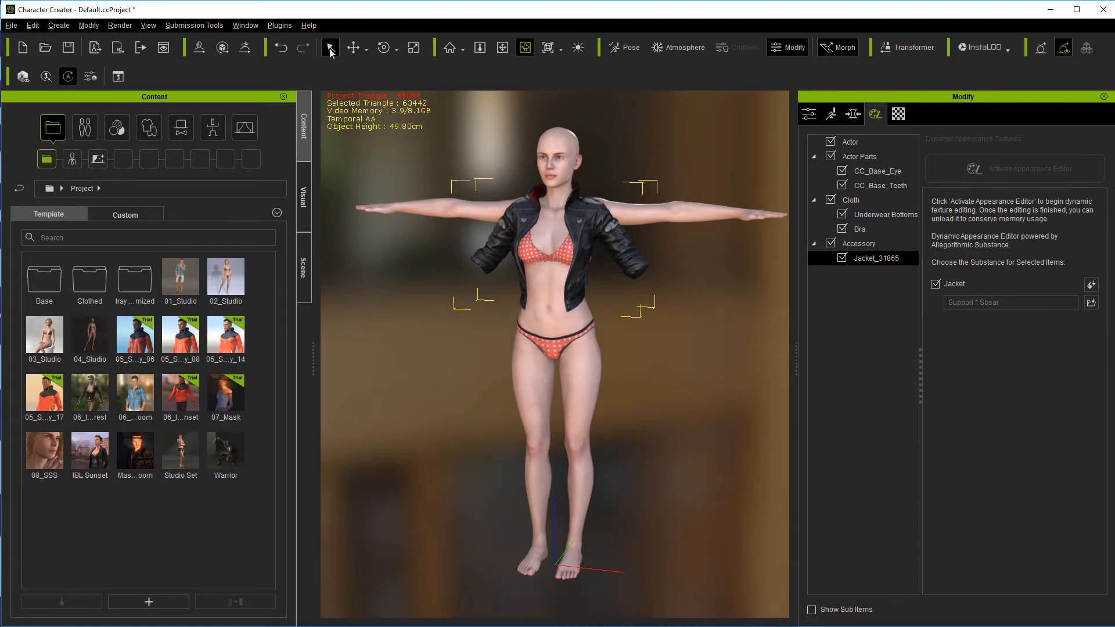
Pose the figure's arms symmetrically with Mirror enabled, lowering them toward an A-pose.
click(628, 47)
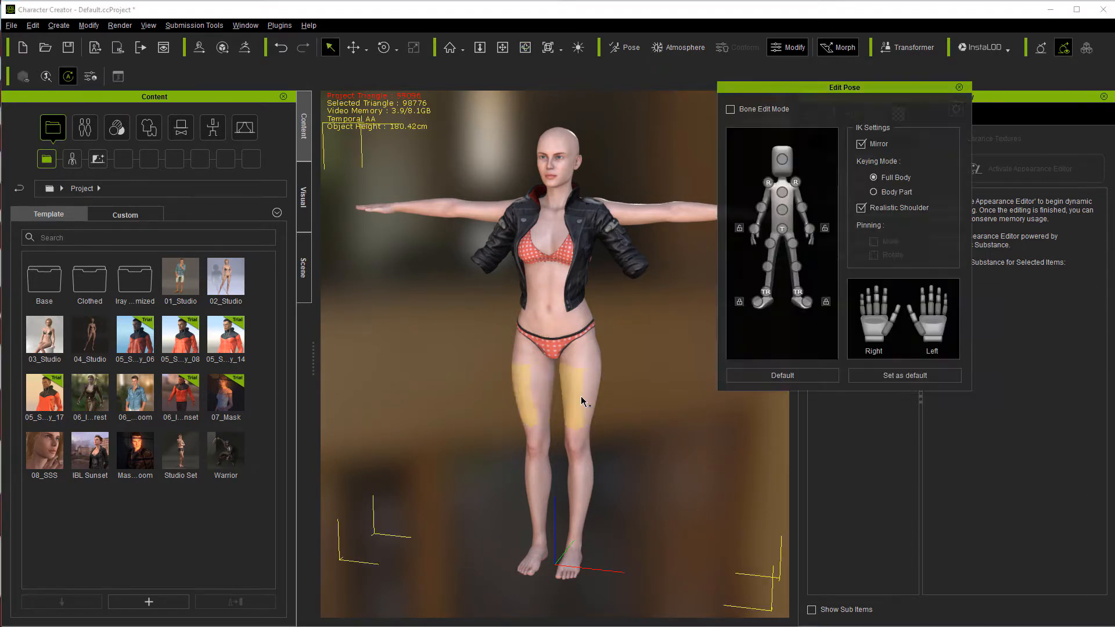
click(794, 180)
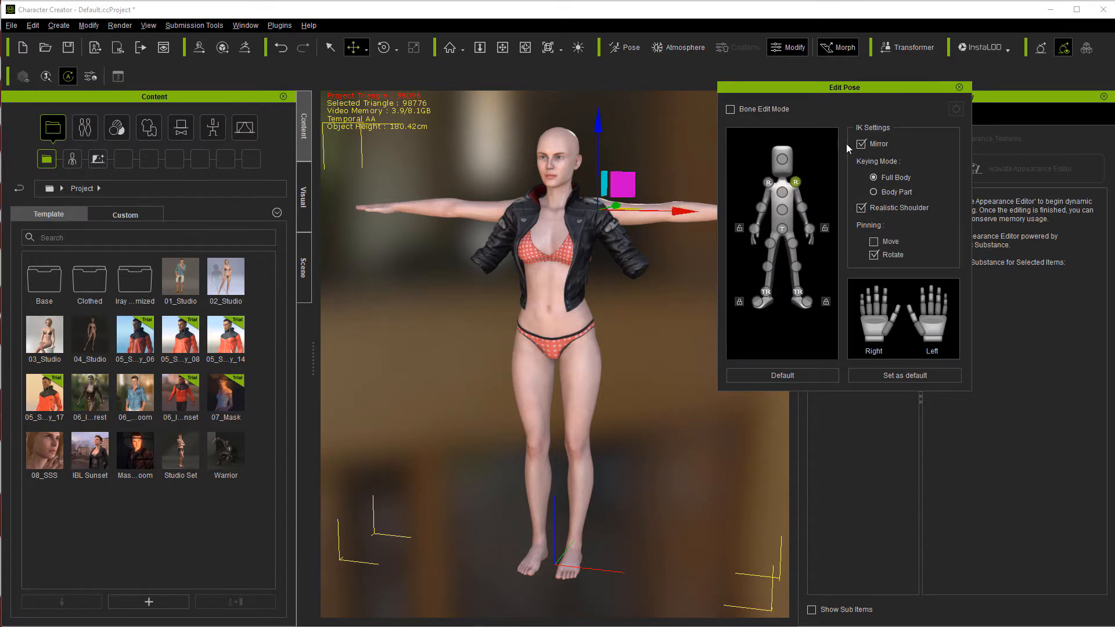
click(383, 47)
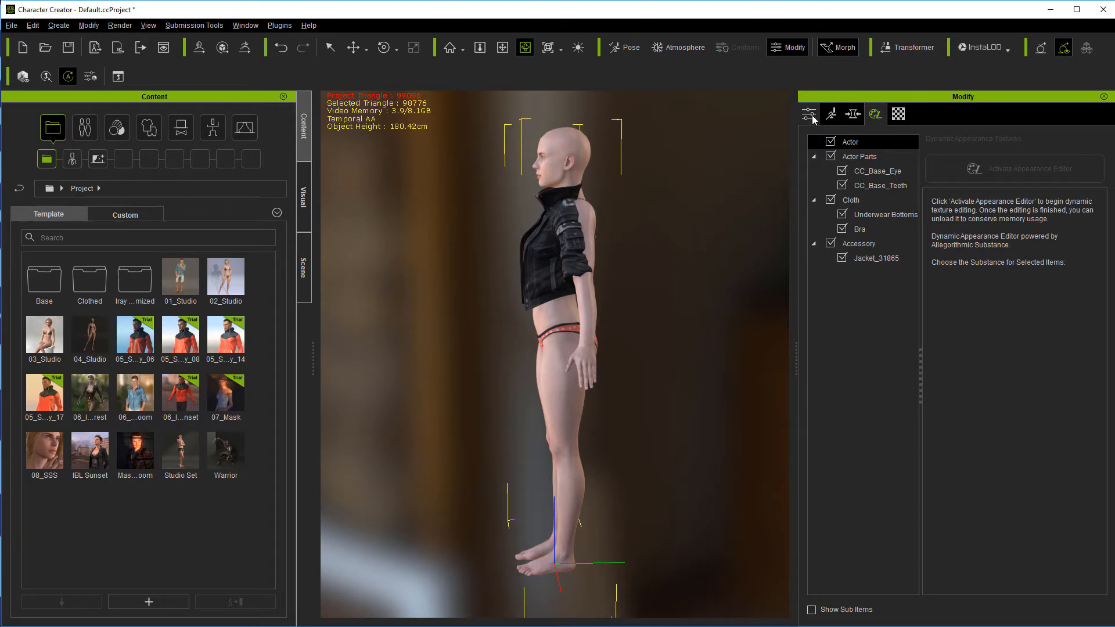
Select Jacket_31865 in the Modify tab and adjust its Move values over the torso.
click(808, 114)
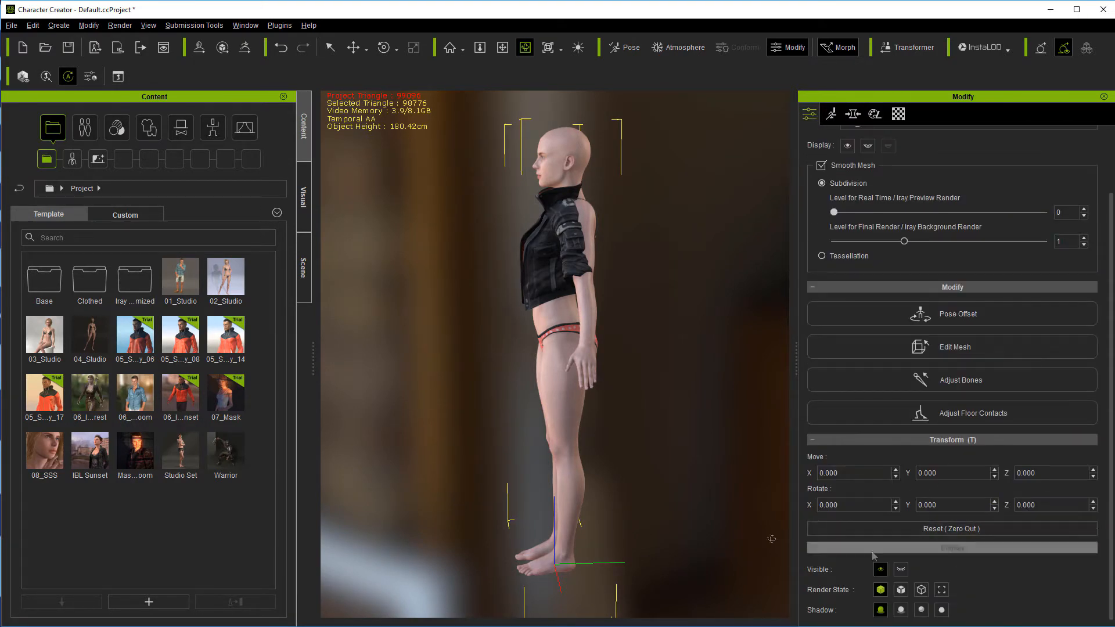
click(351, 48)
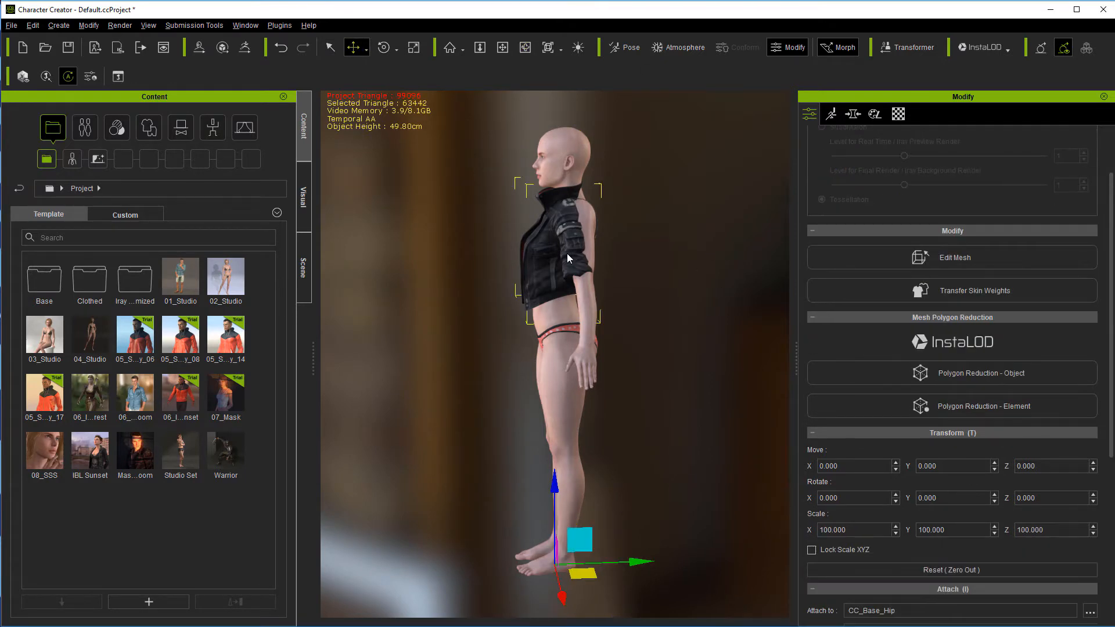
scroll(down, 3)
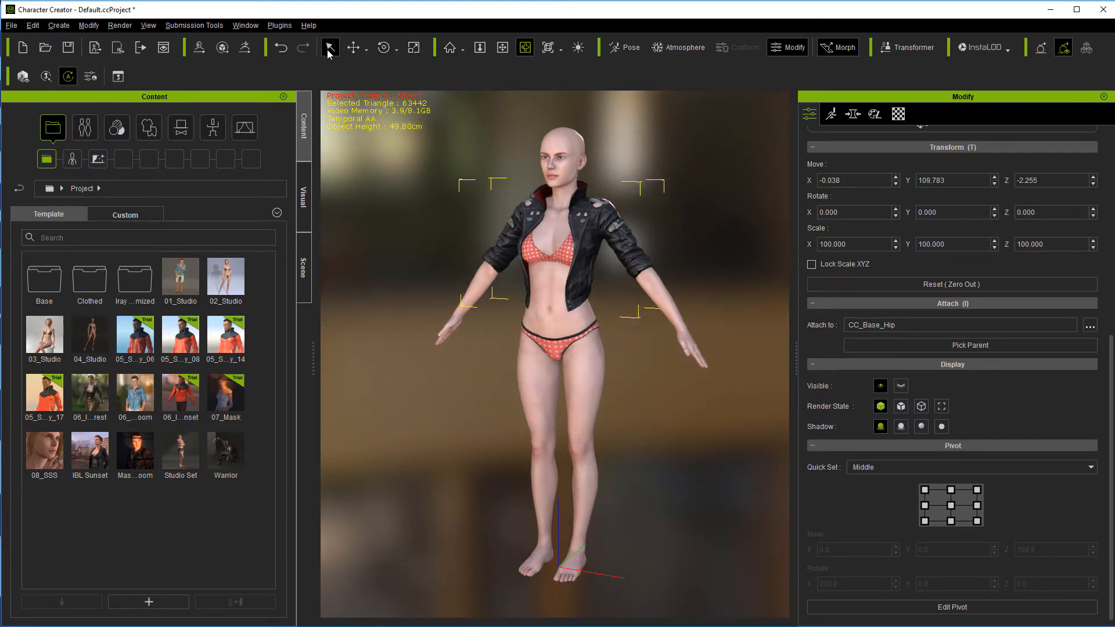
mouse_move(529, 257)
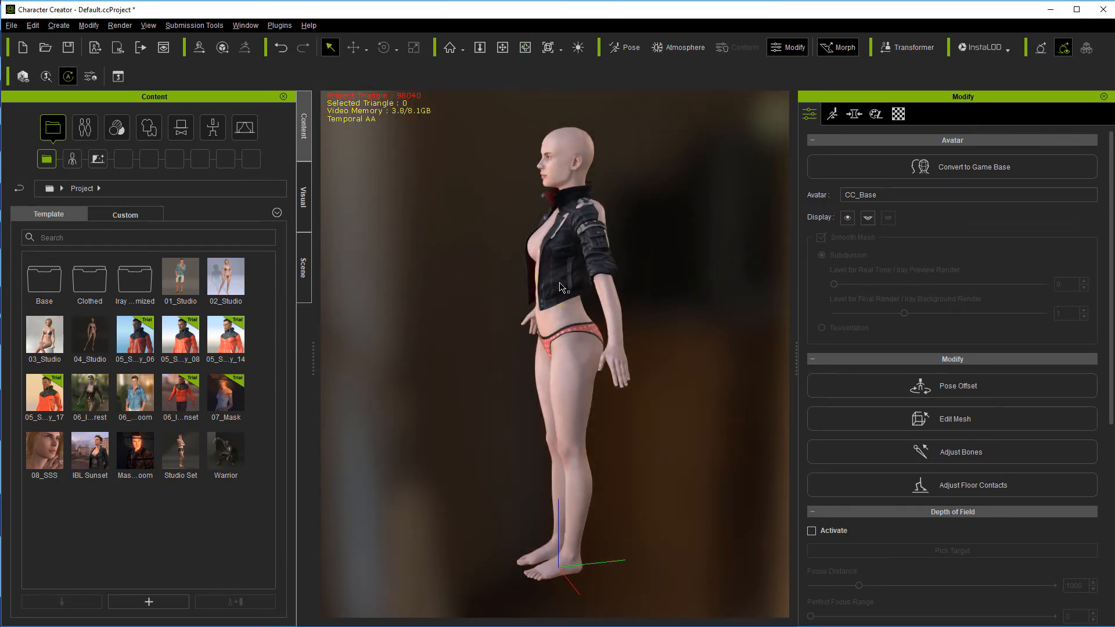
Select the jacket and open Transfer Skin Weights with the Default template.
click(562, 242)
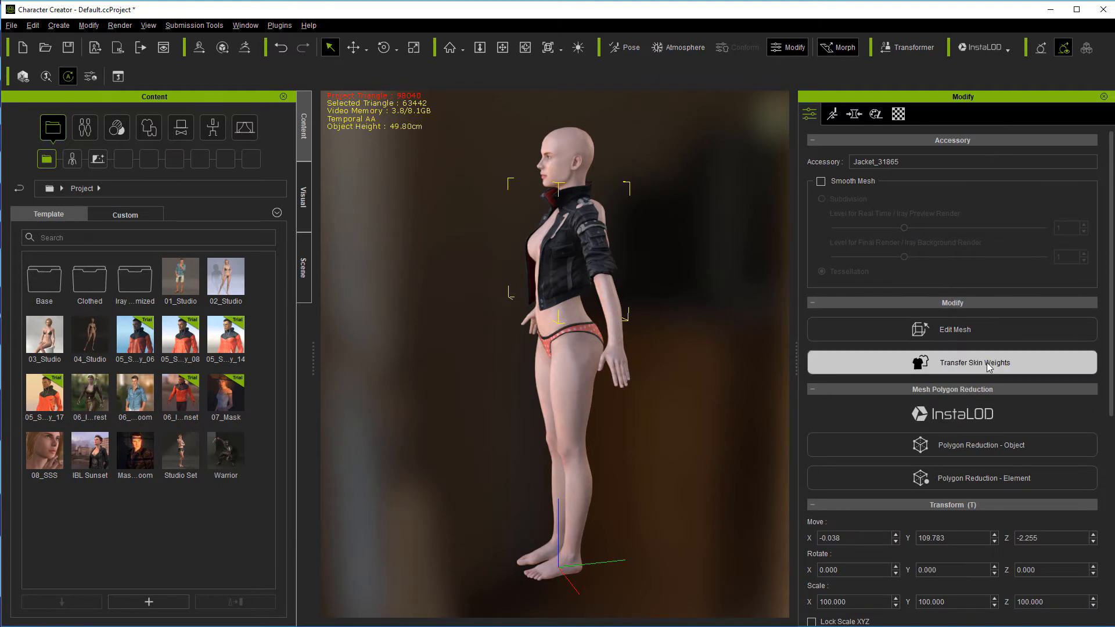
click(975, 362)
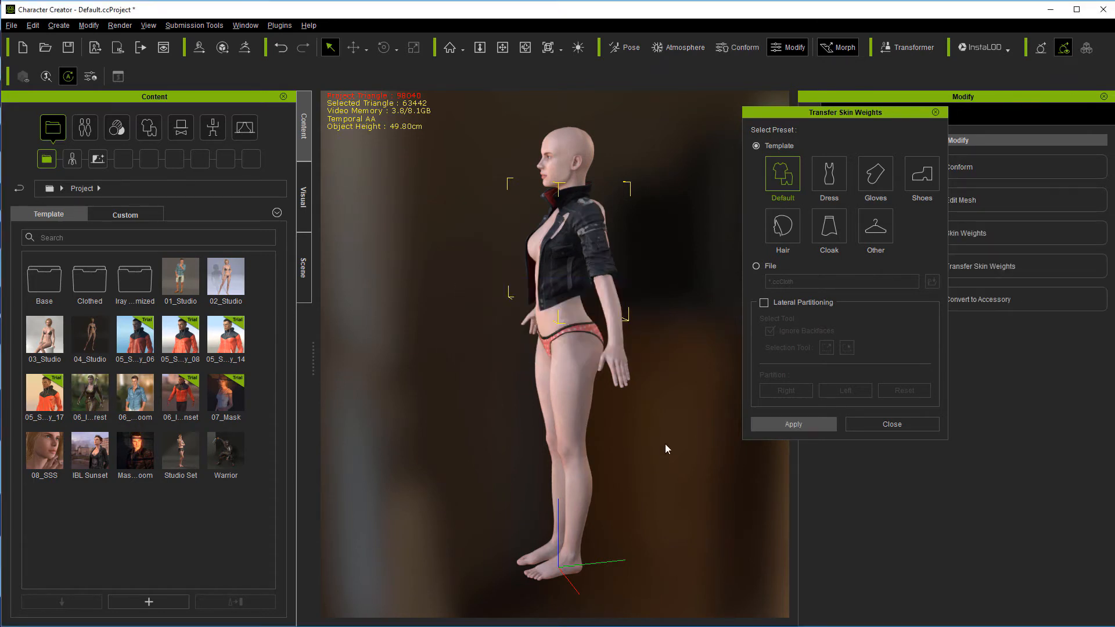
mouse_move(763, 62)
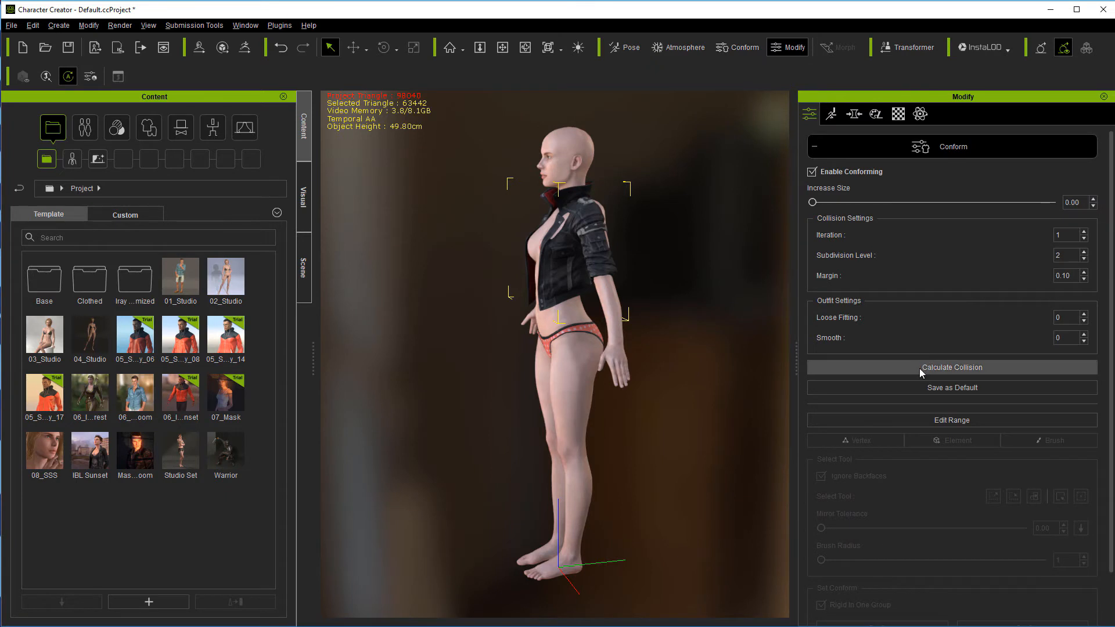
Run Calculate Collision with Enable Conforming checked, keeping default collision settings.
click(951, 367)
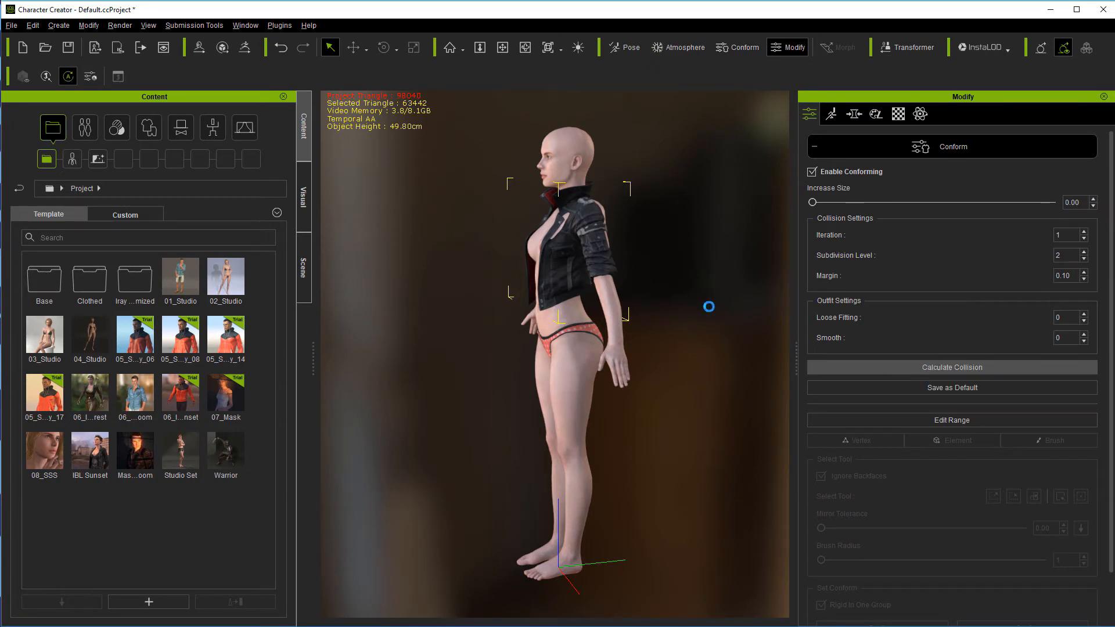
mouse_move(686, 308)
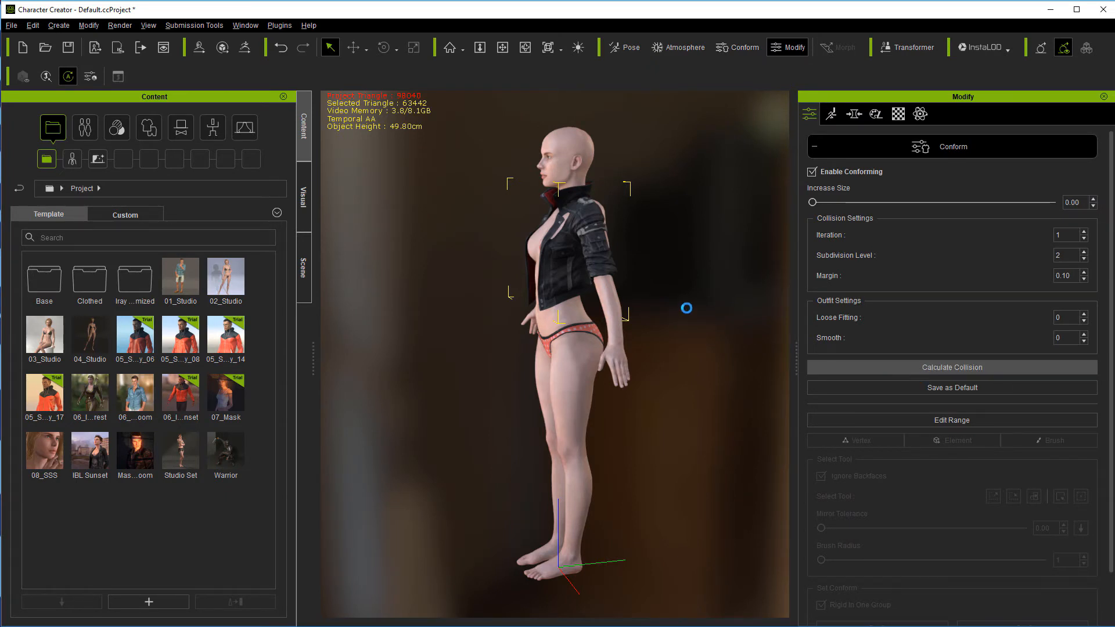